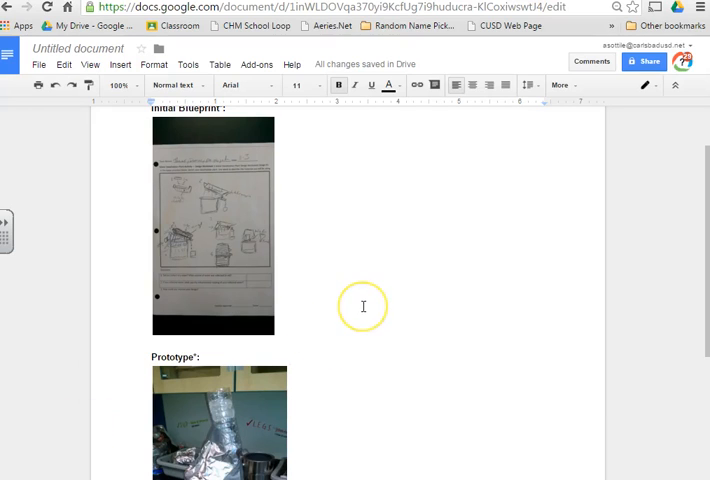
mouse_move(373, 208)
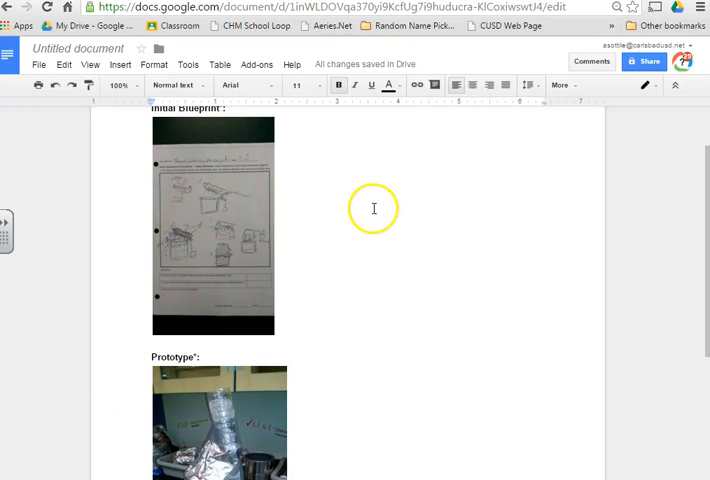
mouse_move(330, 311)
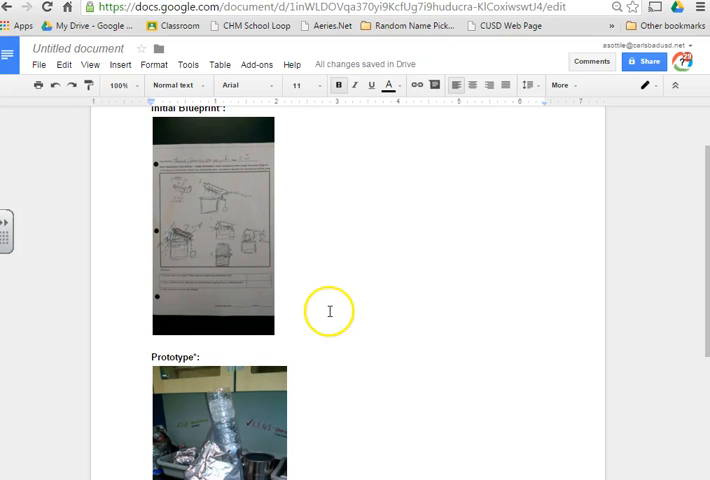
mouse_move(339, 292)
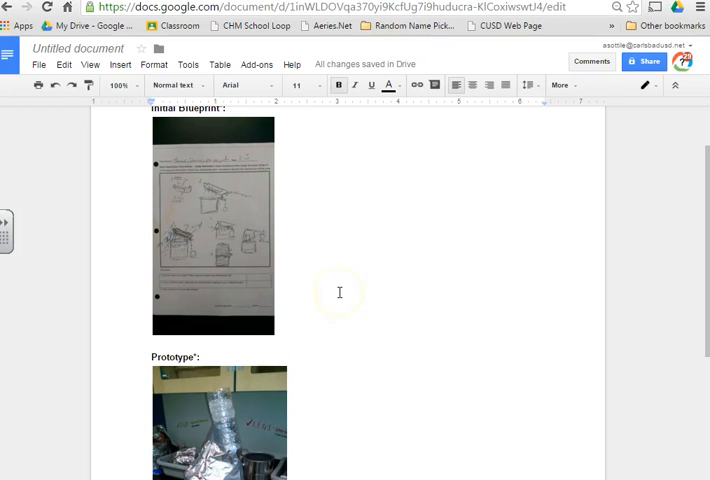
mouse_move(409, 192)
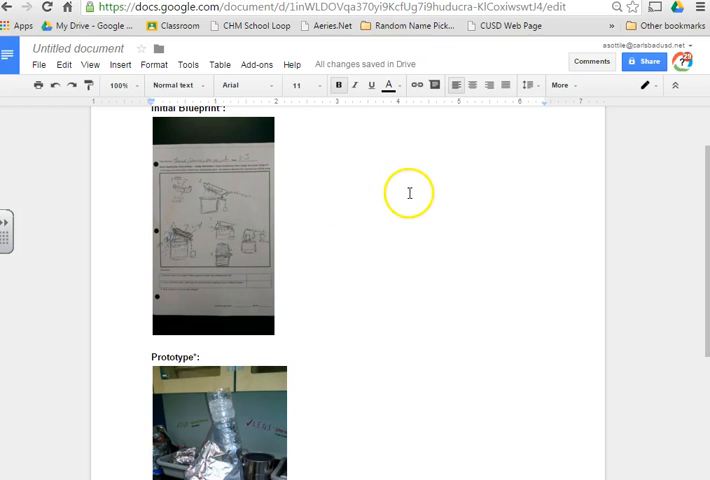
mouse_move(255, 253)
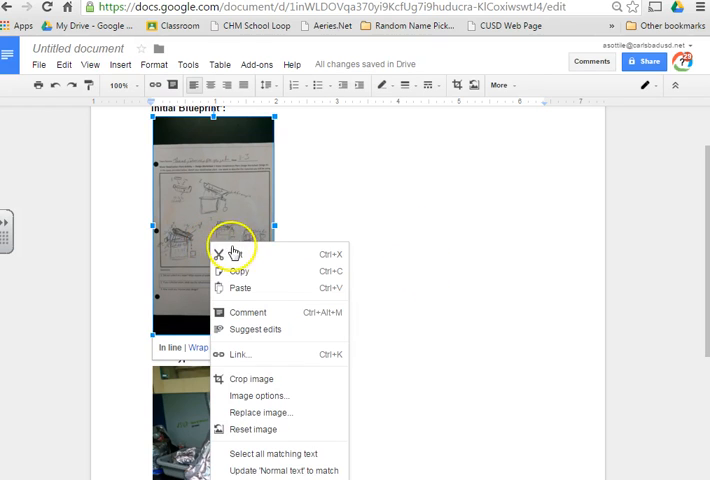
mouse_move(239, 255)
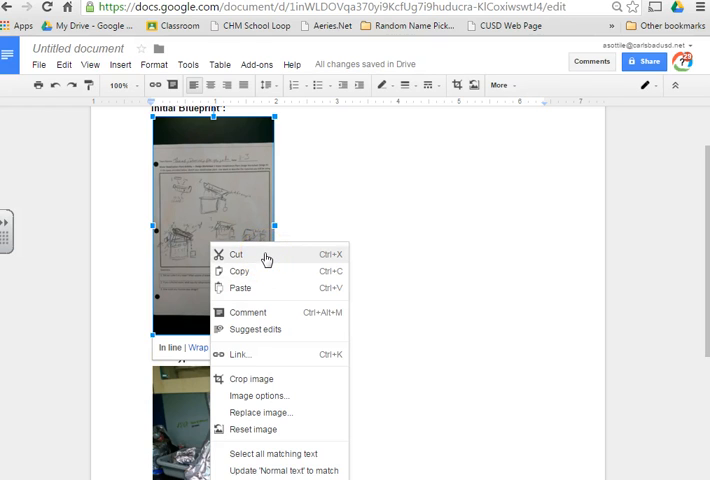
Cut the Initial Blueprint sketch image out of the report
click(237, 254)
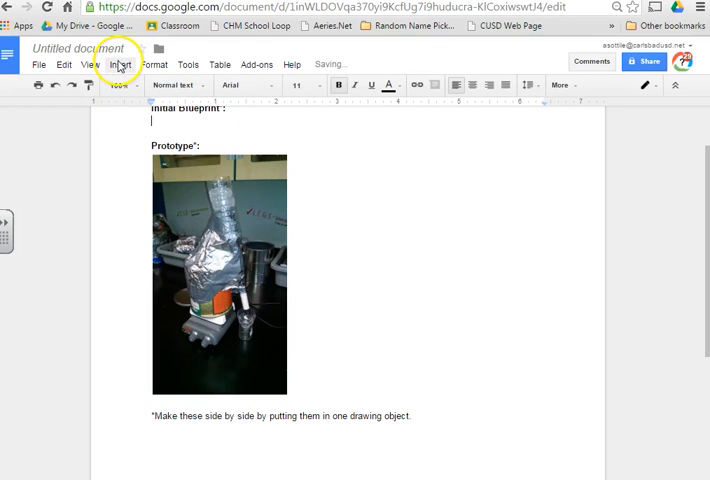
Paste the blueprint sketch into a new drawing and save it into the report
click(119, 64)
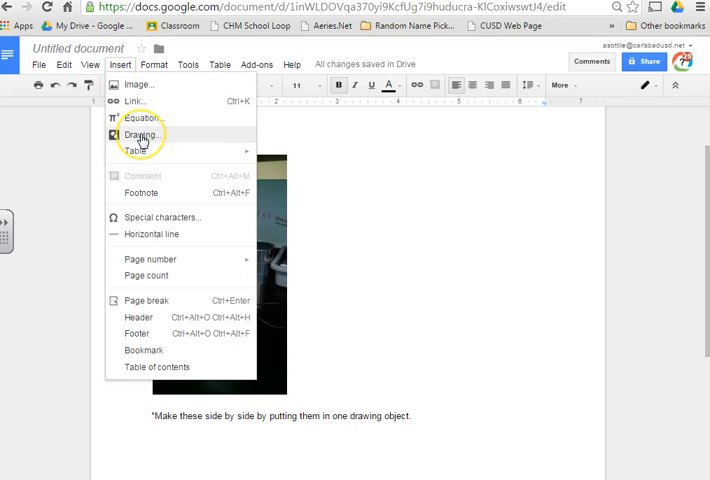
click(137, 135)
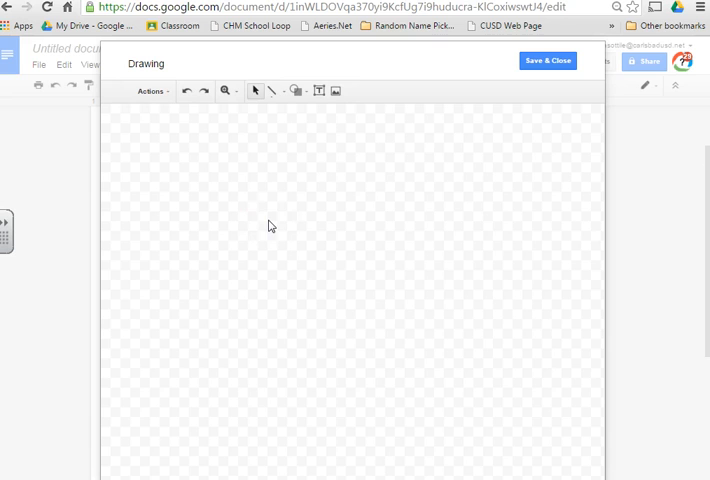
right_click(270, 225)
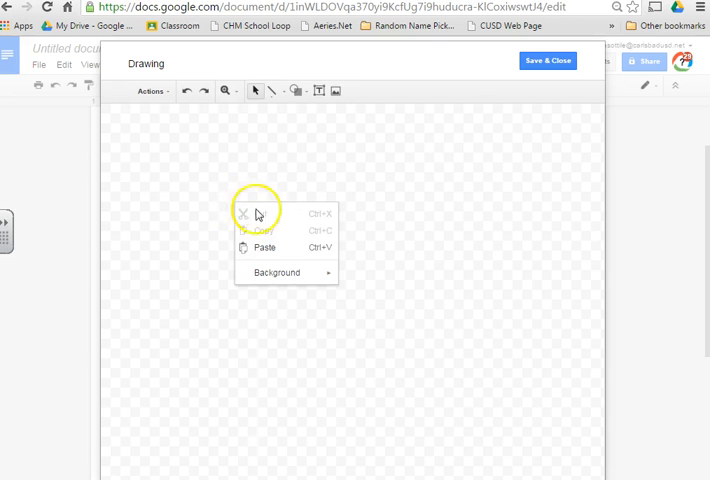
click(263, 247)
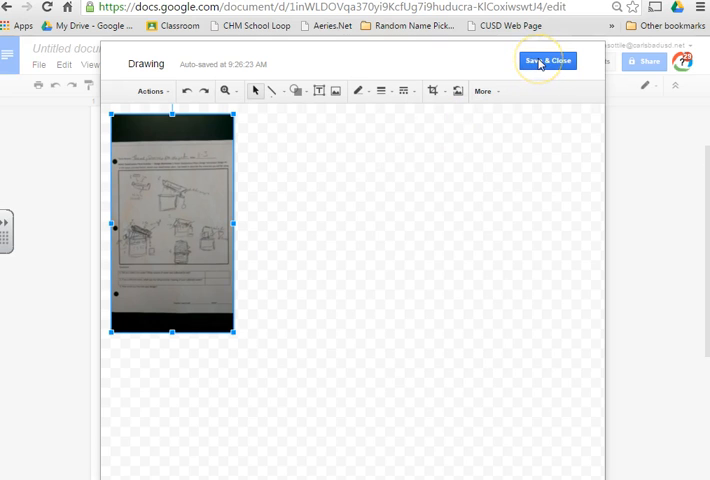
click(554, 60)
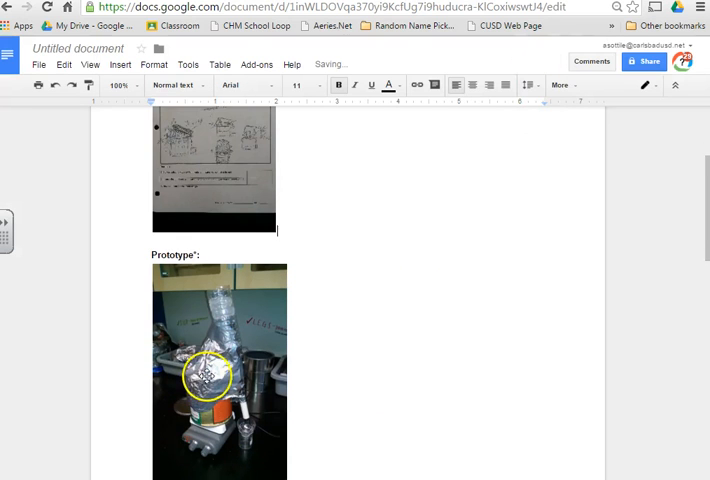
Cut the prototype photo from the report, leaving its caption
right_click(207, 393)
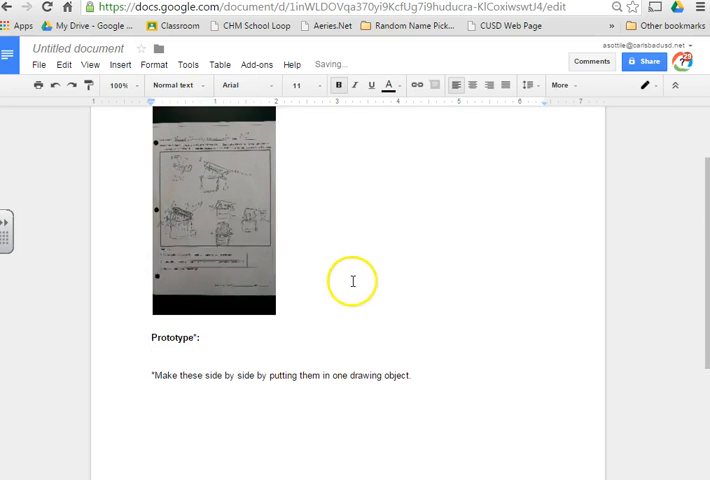
click(213, 210)
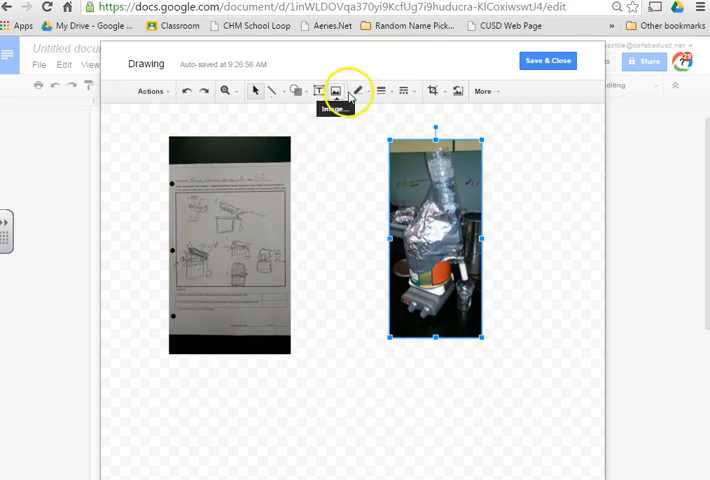
mouse_move(394, 90)
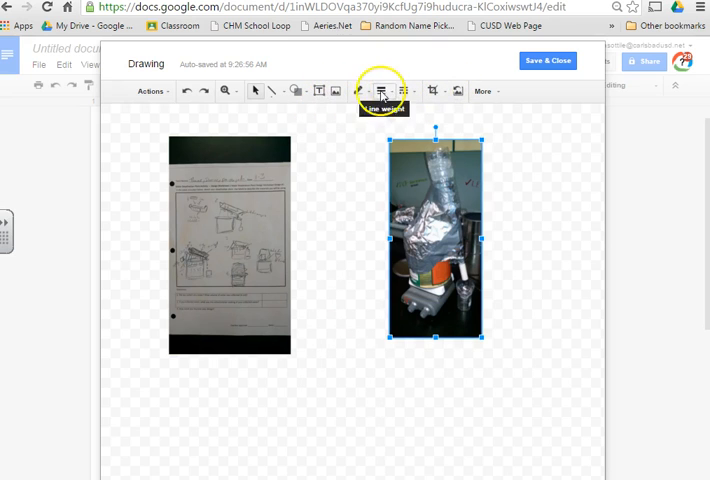
Select the arrow shape tool to draw an arrow toward the prototype photo
click(283, 90)
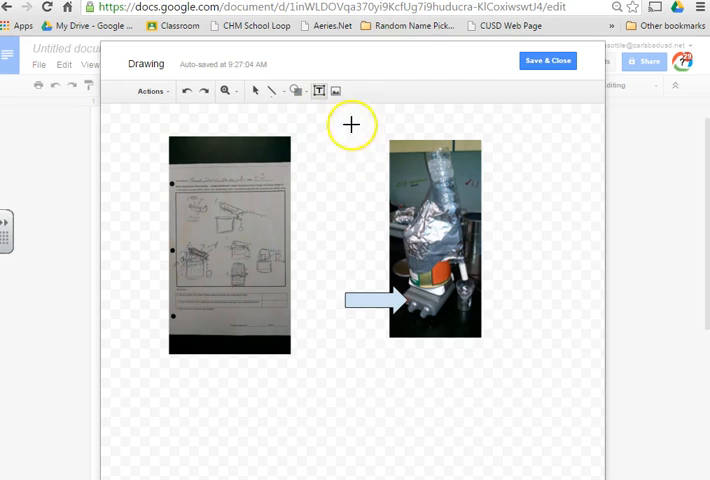
Add a 'Prototype Photo' text box above the prototype and save the drawing
drag(360, 125, 500, 140)
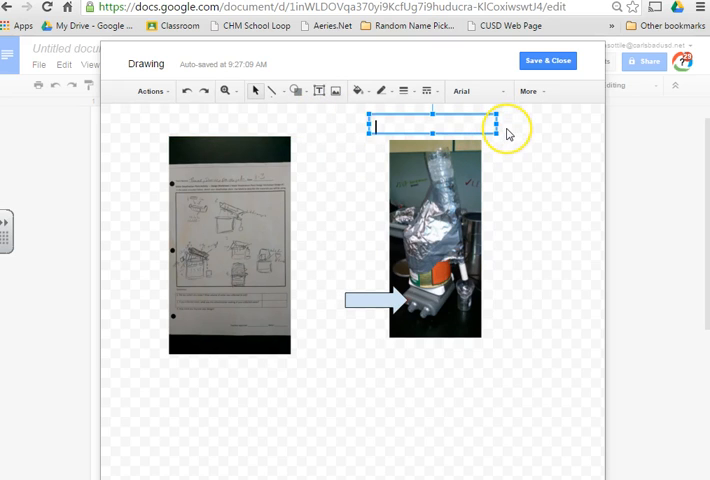
text(Pro)
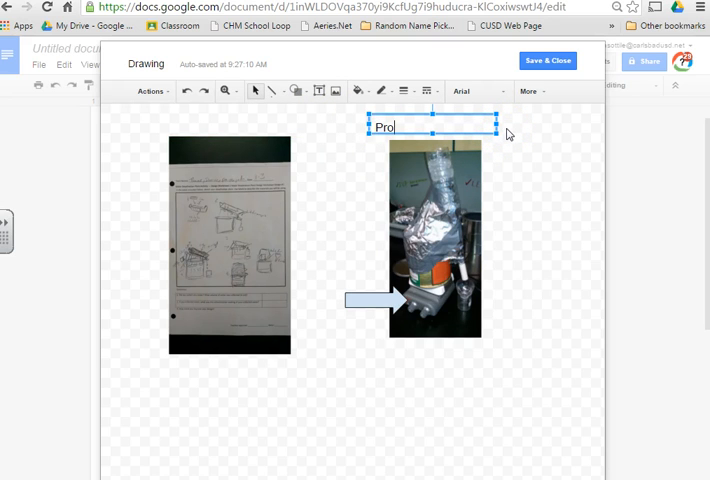
text(totype Ph)
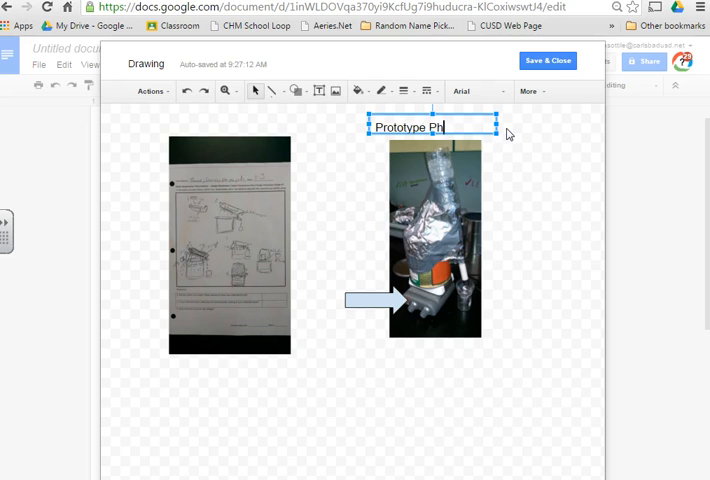
click(474, 397)
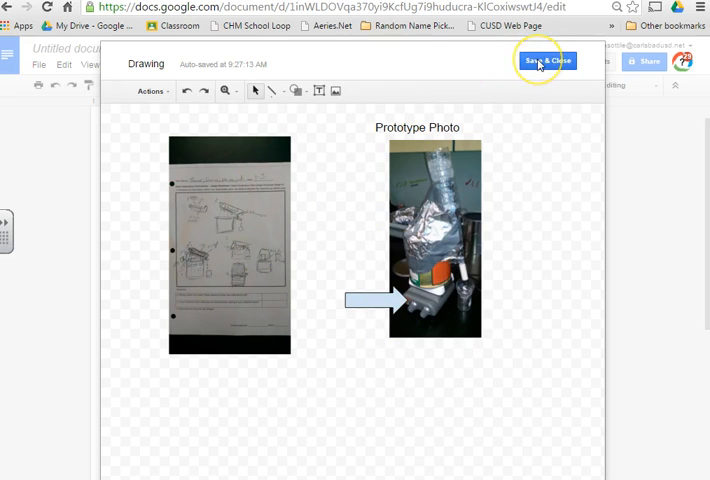
click(546, 59)
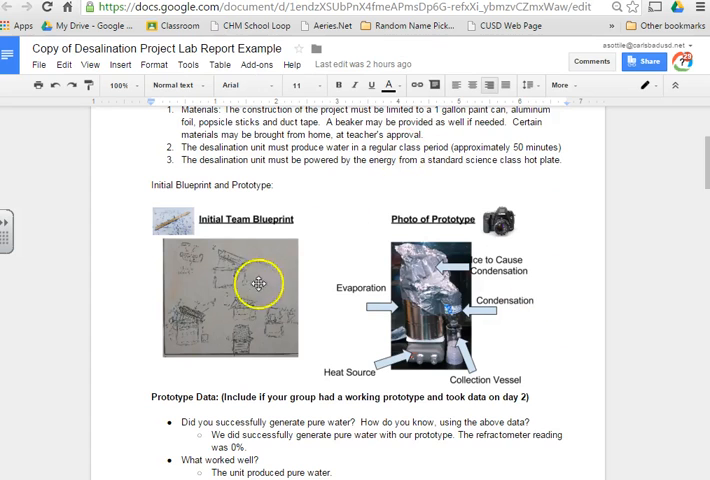
mouse_move(430, 202)
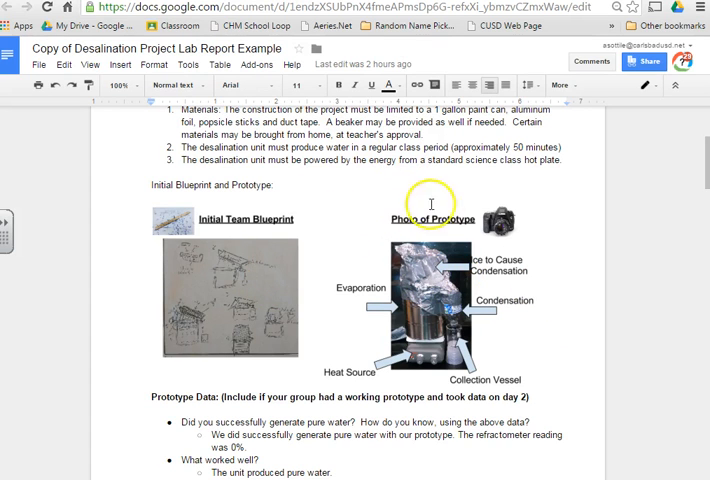
mouse_move(406, 377)
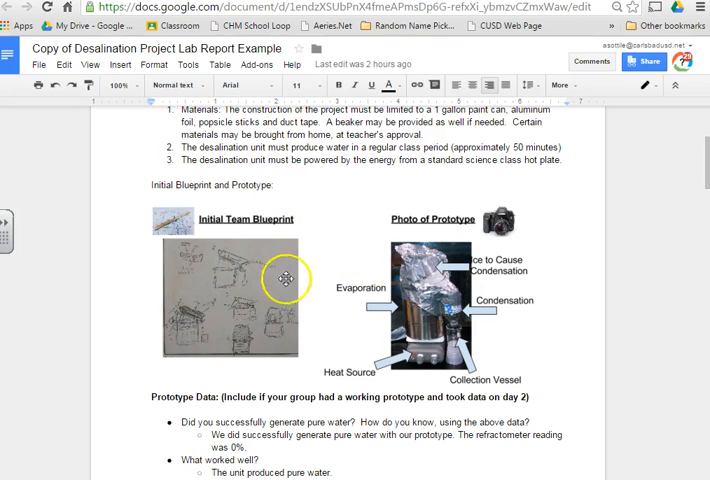
mouse_move(283, 318)
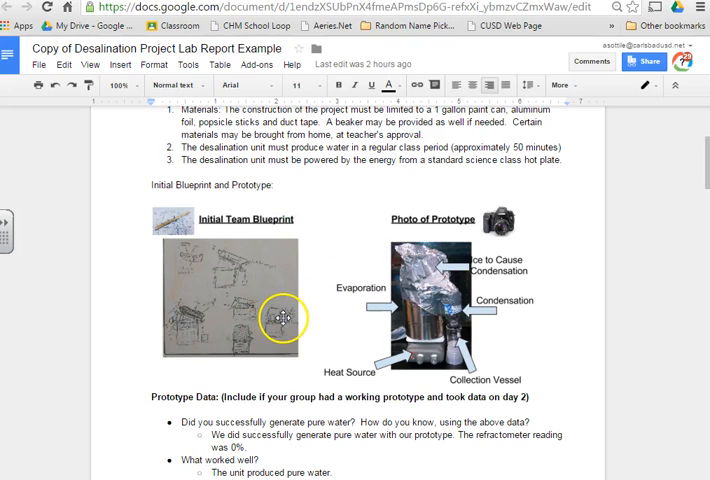
mouse_move(108, 455)
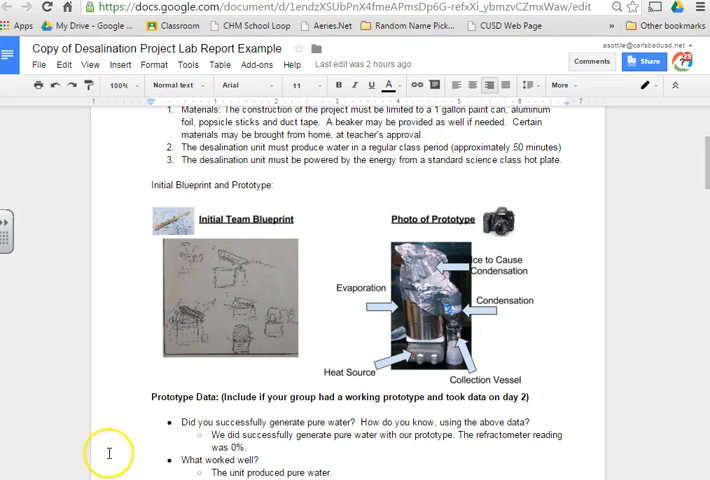